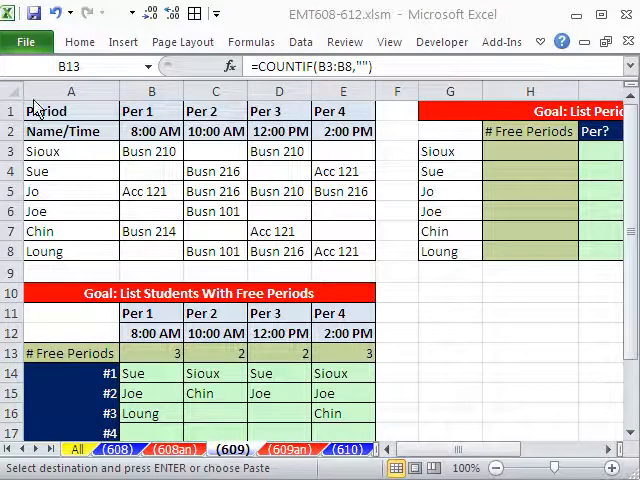
pyautogui.moveTo(512, 384)
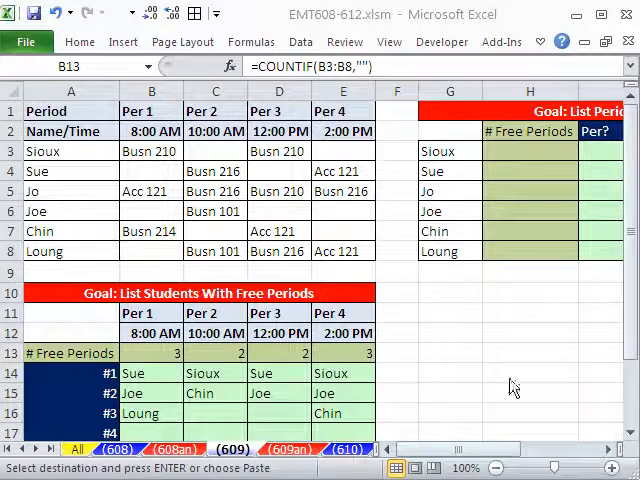
pyautogui.moveTo(330, 32)
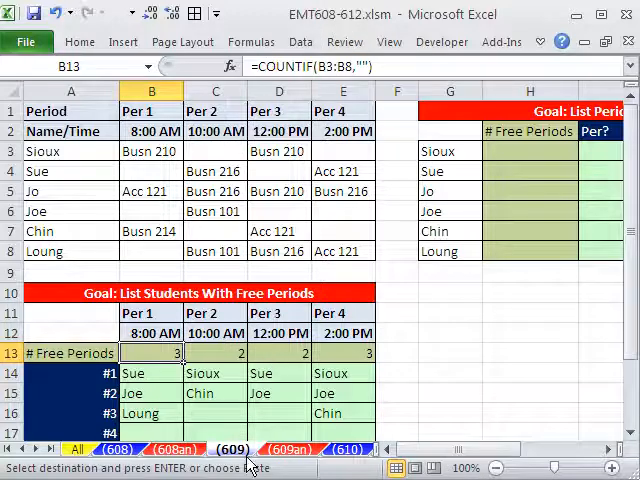
# Review the All sheet's Monday timetable, Student 8's classes and the free-period listing tables below
pyautogui.click(116, 448)
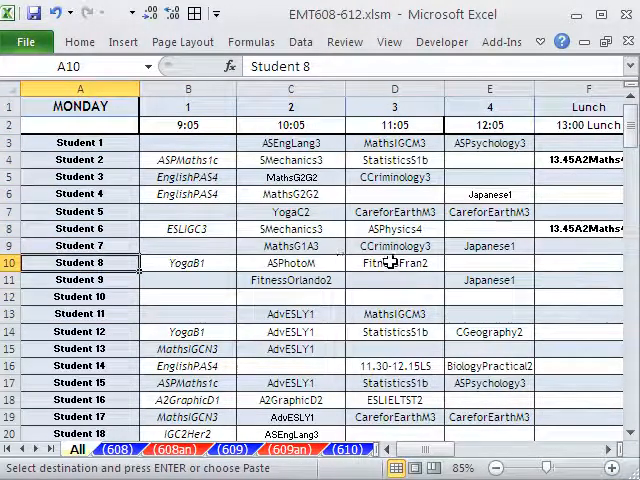
pyautogui.click(392, 264)
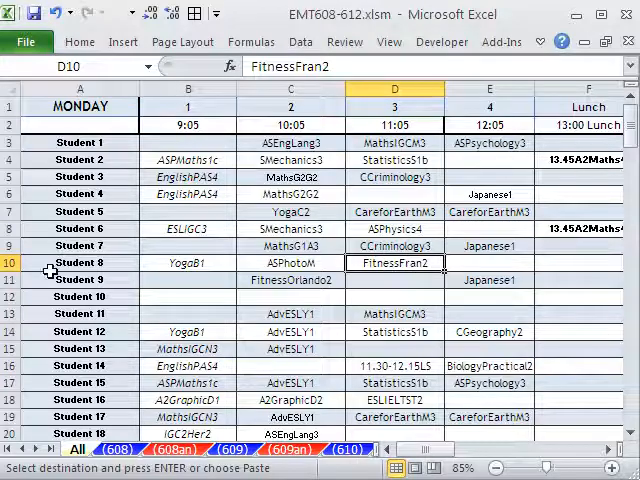
pyautogui.click(488, 262)
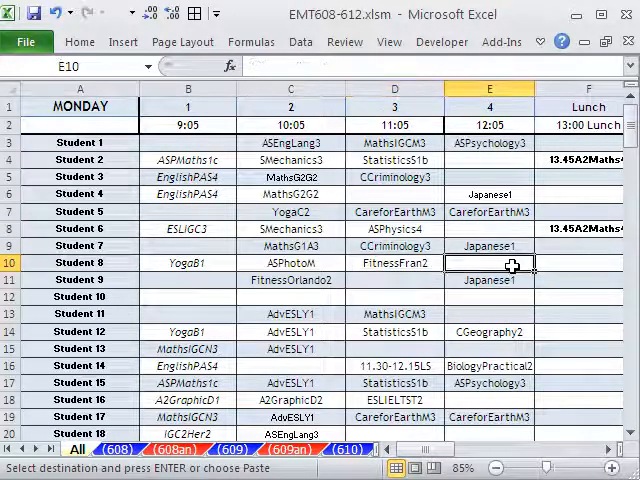
pyautogui.scroll(-3)
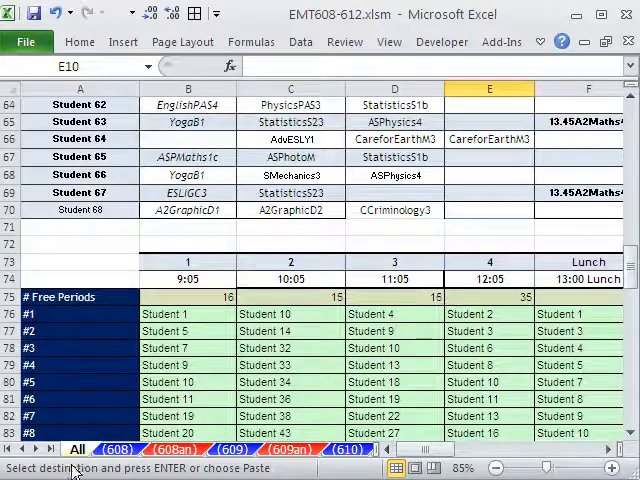
pyautogui.scroll(-3)
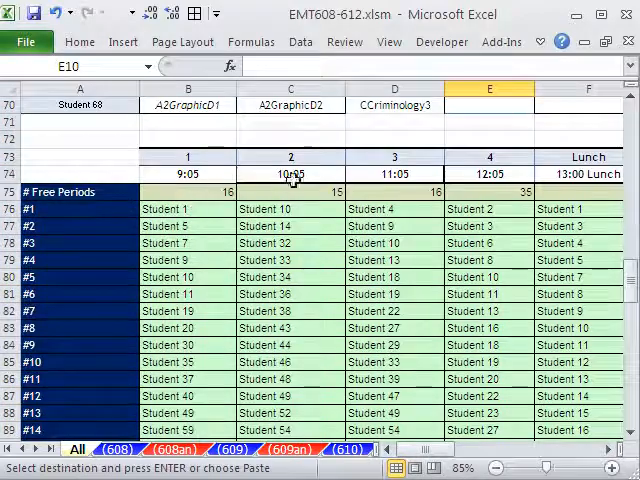
pyautogui.scroll(-3)
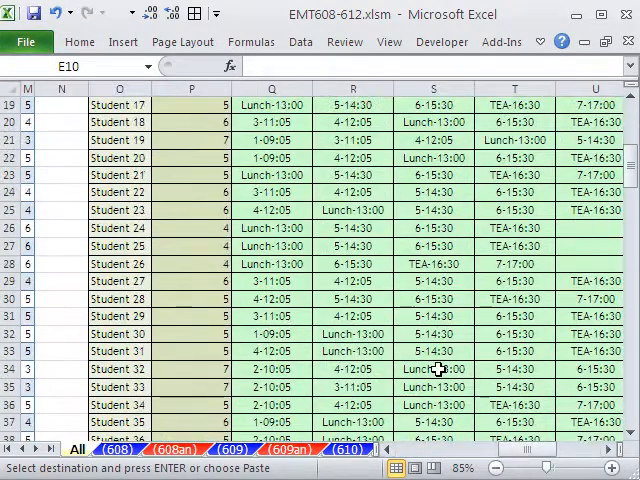
pyautogui.scroll(3)
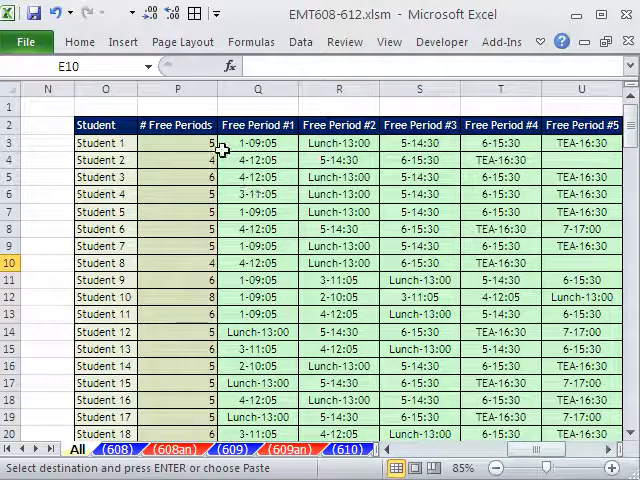
pyautogui.moveTo(108, 144)
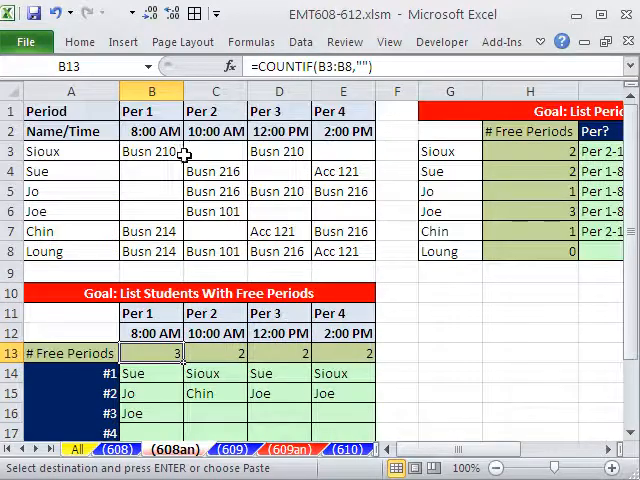
# Return to sheet 609 and look over the empty 'List Periods that Student' table beside the schedule
pyautogui.scroll(-3)
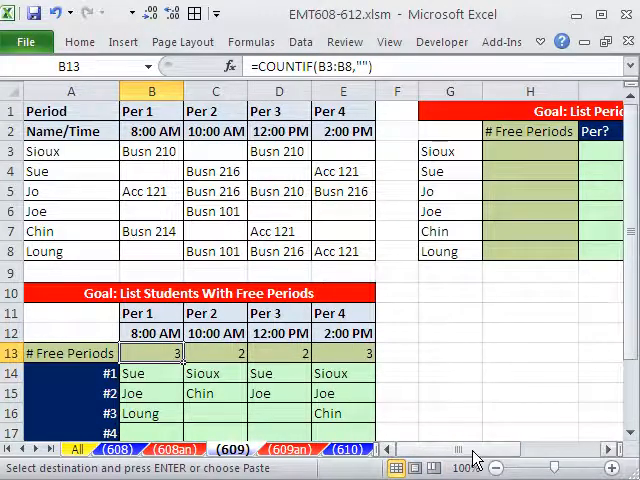
pyautogui.hscroll(3)
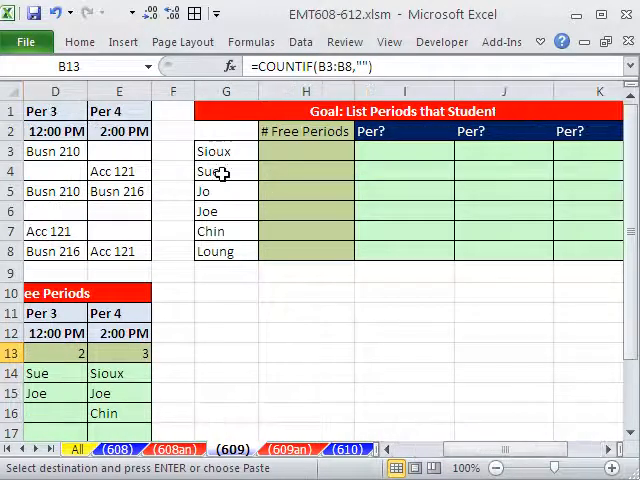
pyautogui.click(306, 150)
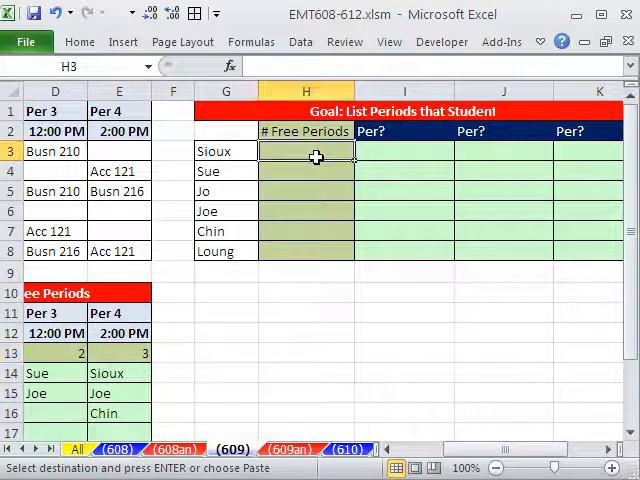
pyautogui.click(488, 152)
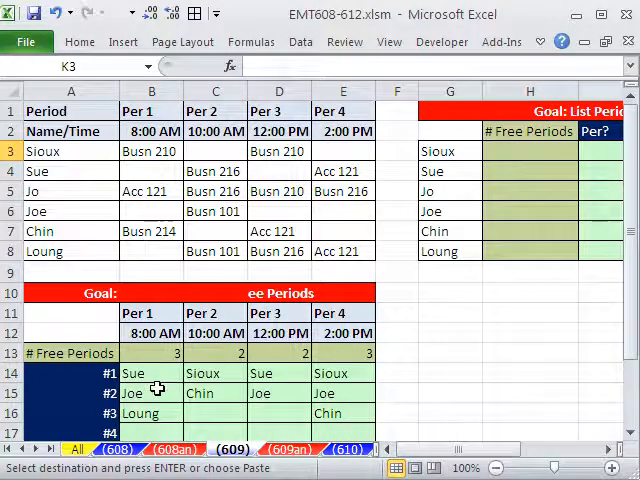
pyautogui.hscroll(3)
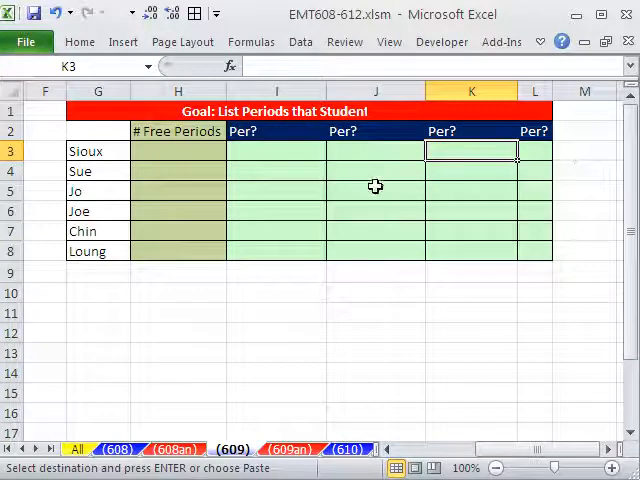
pyautogui.moveTo(296, 168)
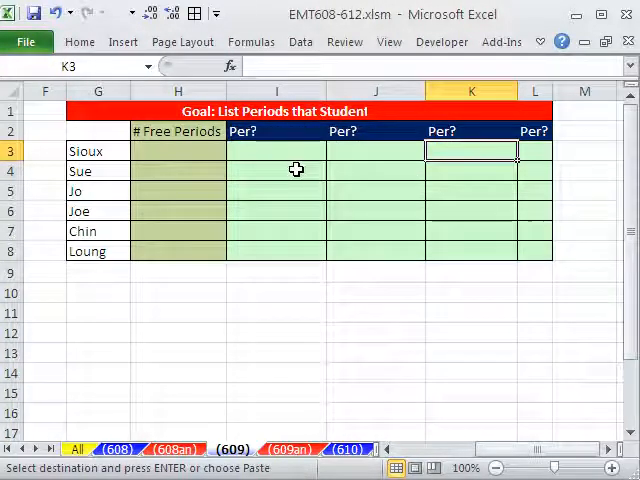
pyautogui.moveTo(372, 188)
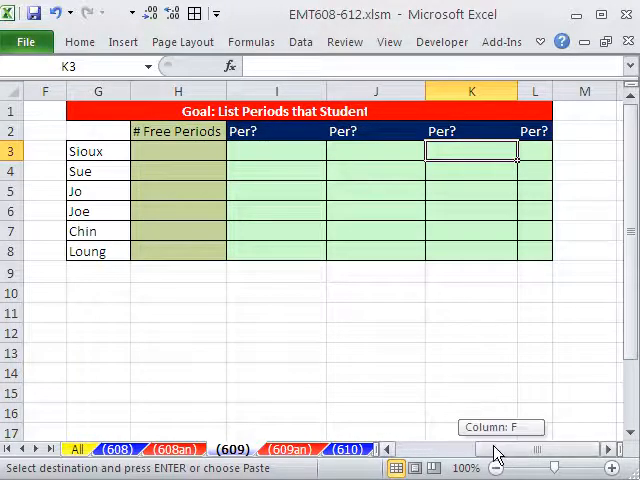
pyautogui.hscroll(-3)
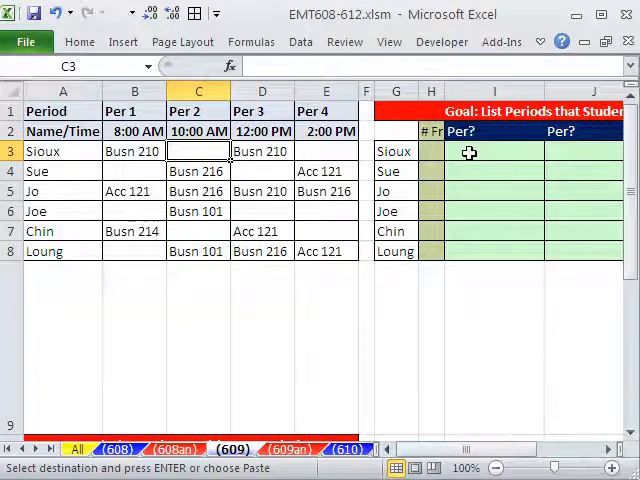
# Select Sioux's free-period count cell H3 after narrowing the columns
pyautogui.click(432, 152)
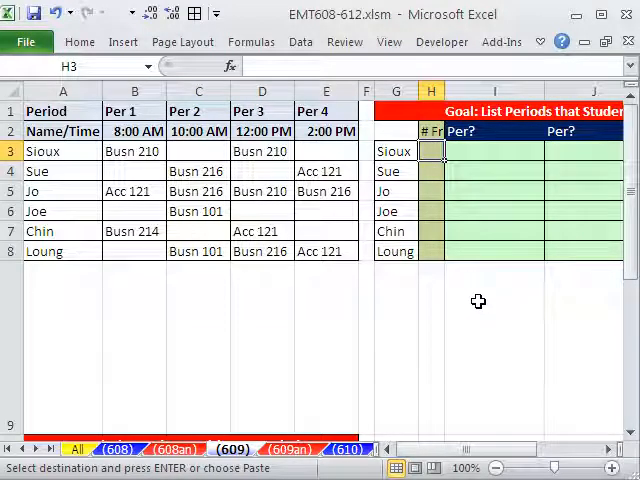
# Count blank periods with =COUNTIF(B3:E3,"") in H3 and fill it down to H8
pyautogui.write('=counti')
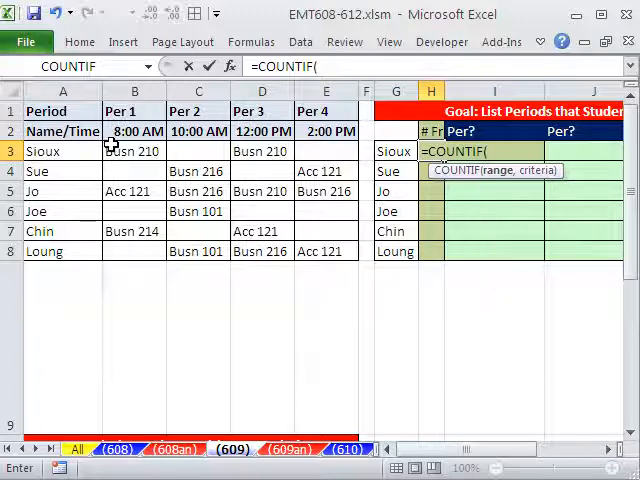
pyautogui.moveTo(134, 152); pyautogui.dragTo(326, 152)
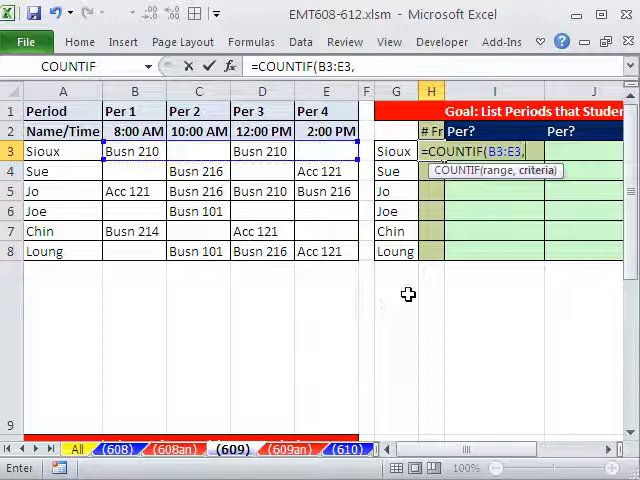
pyautogui.write('"")')
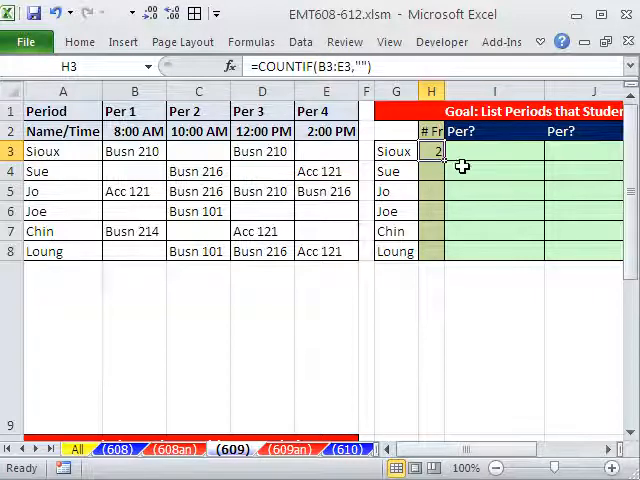
pyautogui.moveTo(440, 160); pyautogui.dragTo(440, 260)
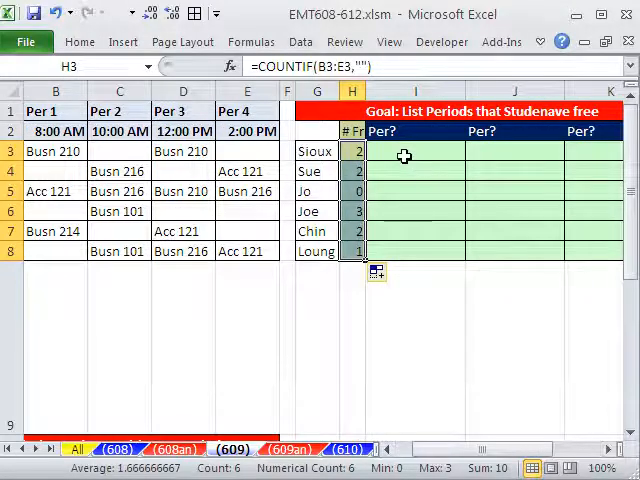
# Begin I3 with =IF(COLUMNS($I$3:I3)>$H3 comparing the column count to Sioux's free-period count
pyautogui.click(414, 152)
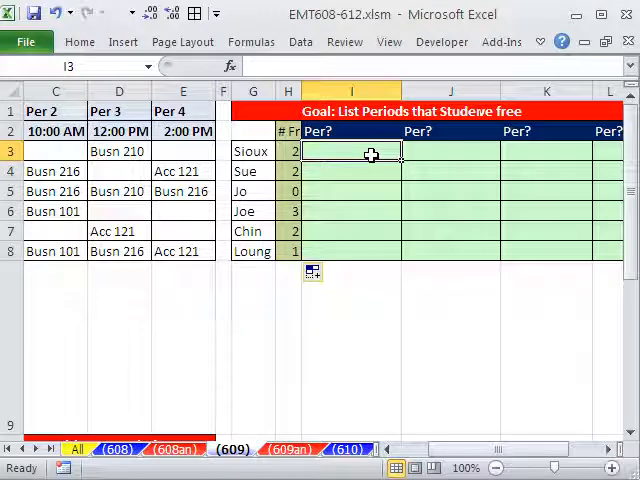
pyautogui.write('=IF(')
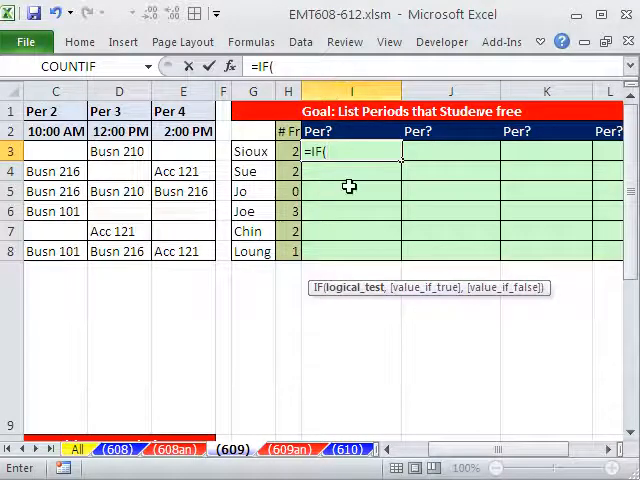
pyautogui.moveTo(560, 188)
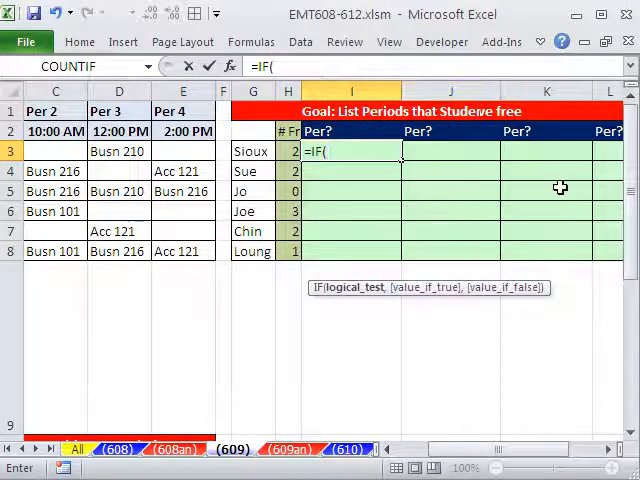
pyautogui.moveTo(444, 196)
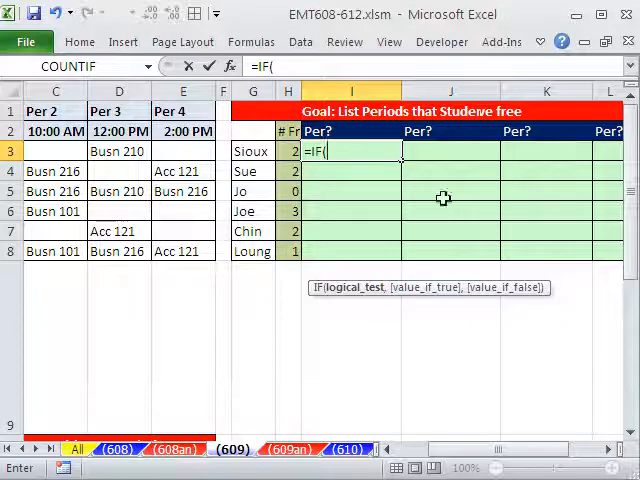
pyautogui.write('column')
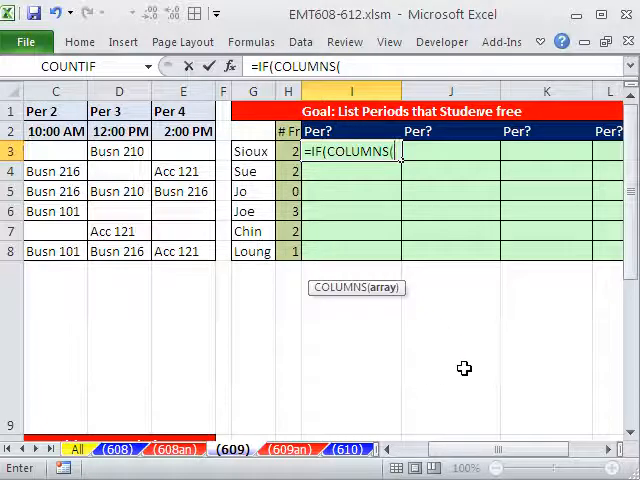
pyautogui.write('$')
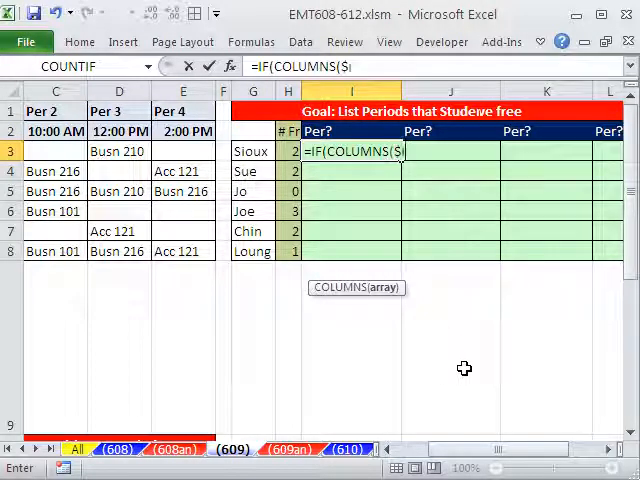
pyautogui.write('I3')
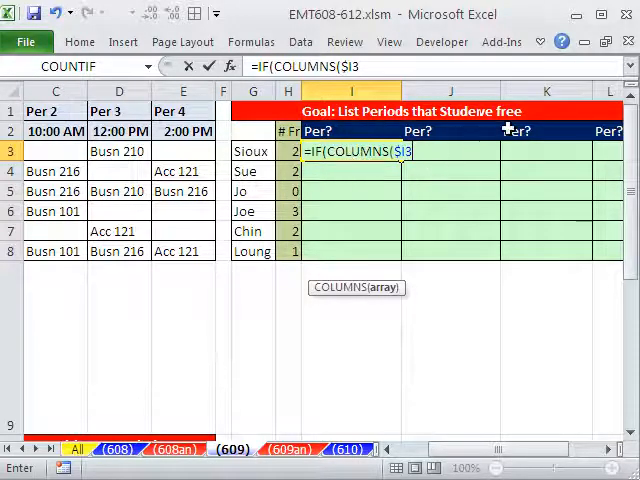
pyautogui.moveTo(402, 164)
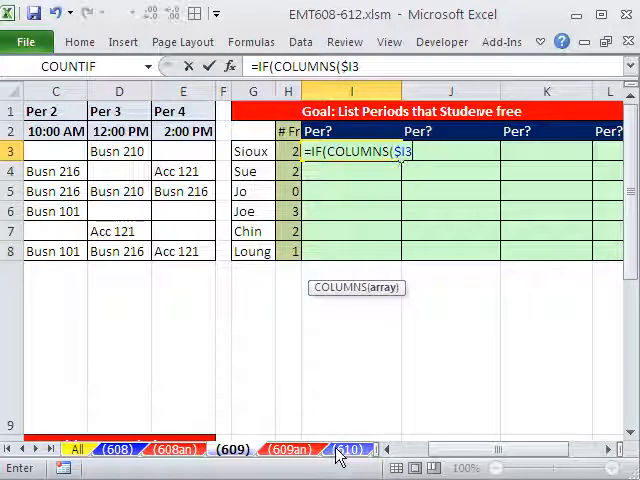
pyautogui.write(':')
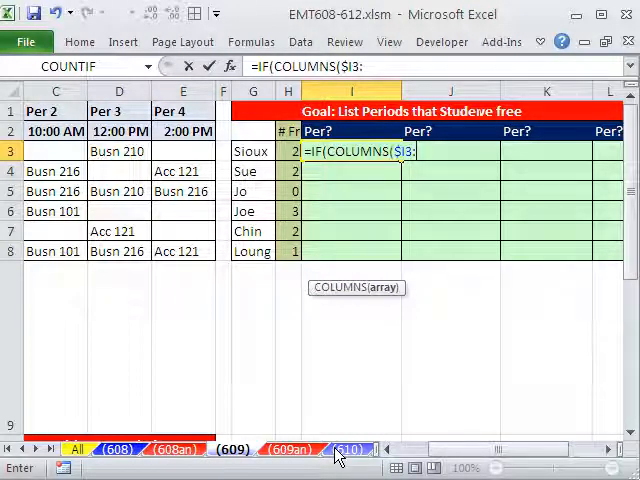
pyautogui.write(':I3)')
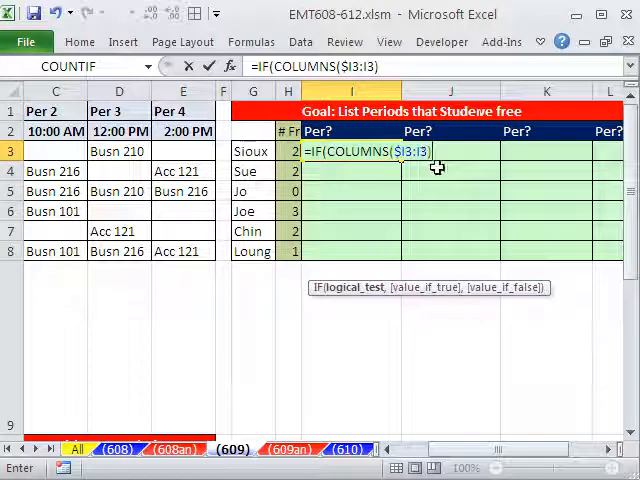
pyautogui.moveTo(332, 352)
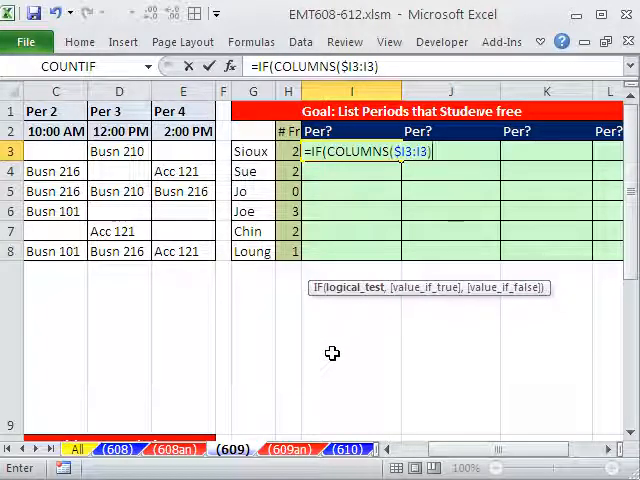
pyautogui.write('>')
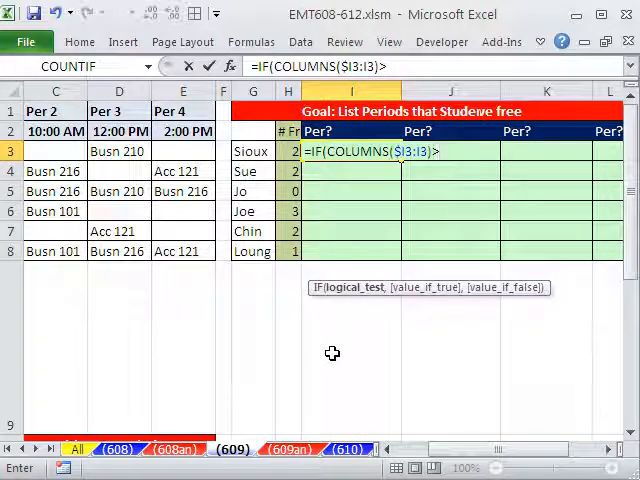
pyautogui.moveTo(324, 356)
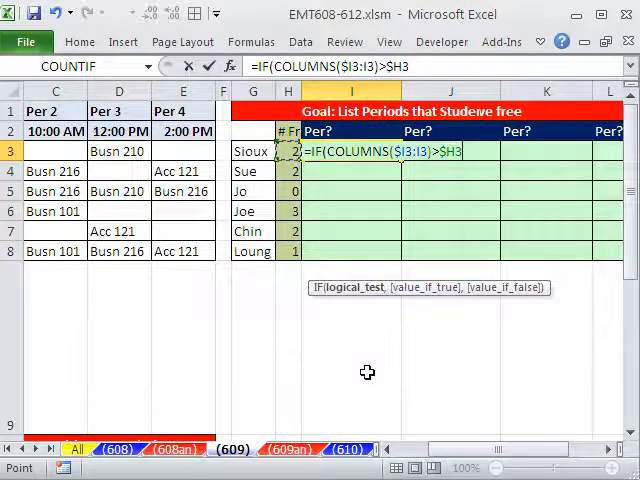
# Continue the I3 formula with ,"",INDEX( returning blank when true and starting the lookup
pyautogui.write(',')
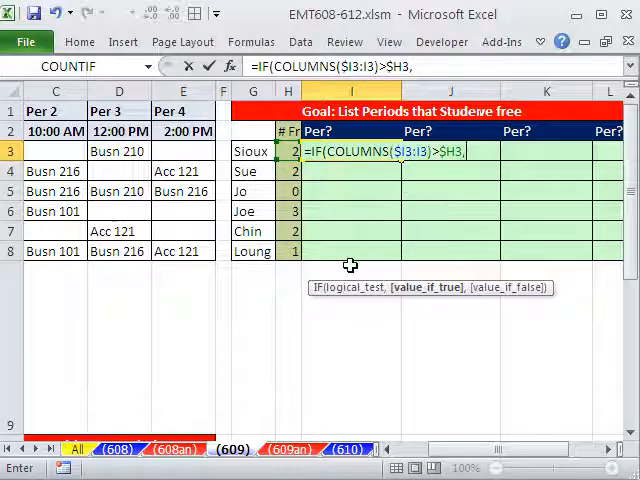
pyautogui.write('""')
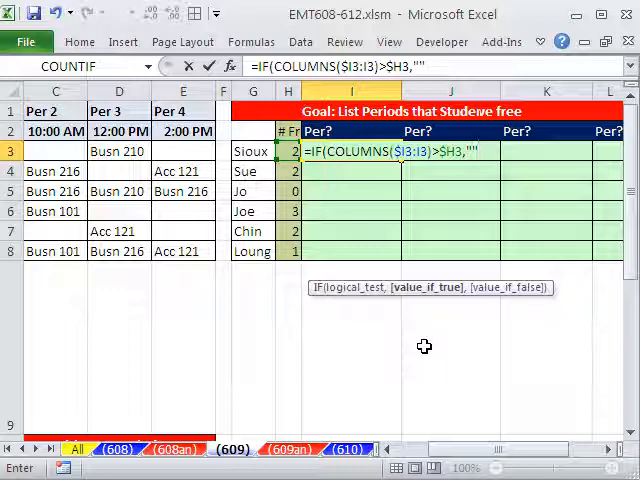
pyautogui.write(',')
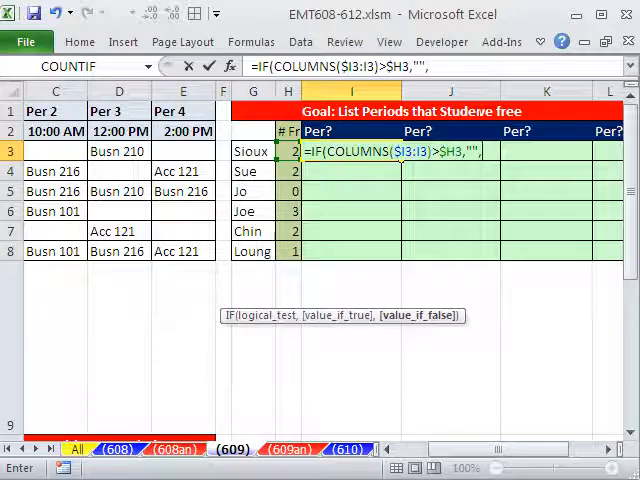
pyautogui.write('in')
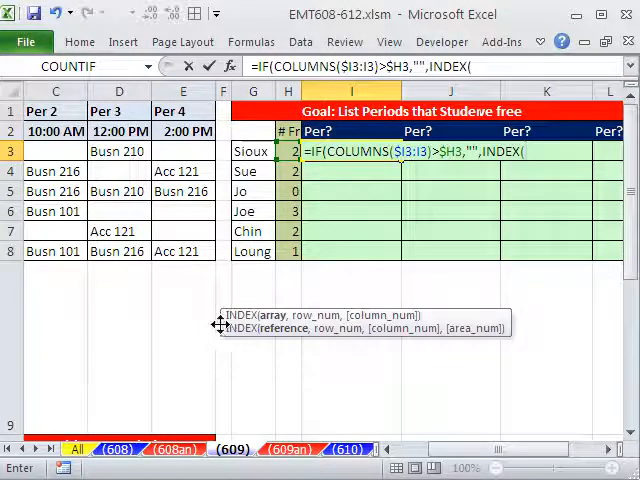
pyautogui.moveTo(336, 258)
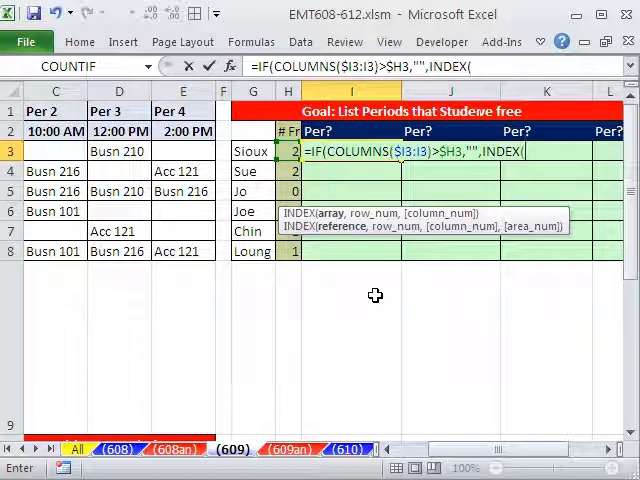
pyautogui.moveTo(474, 252)
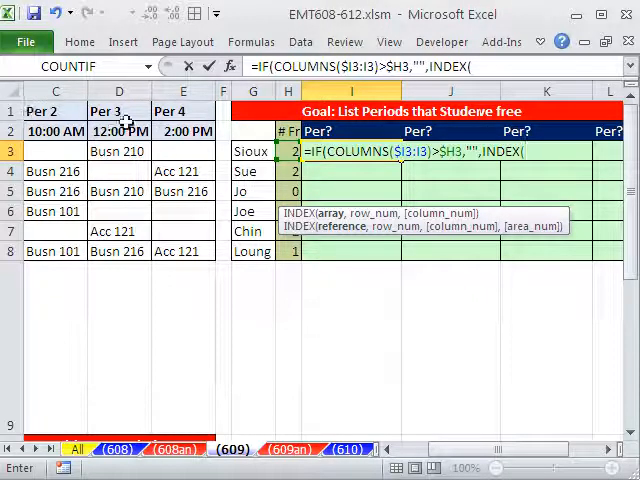
pyautogui.moveTo(376, 72)
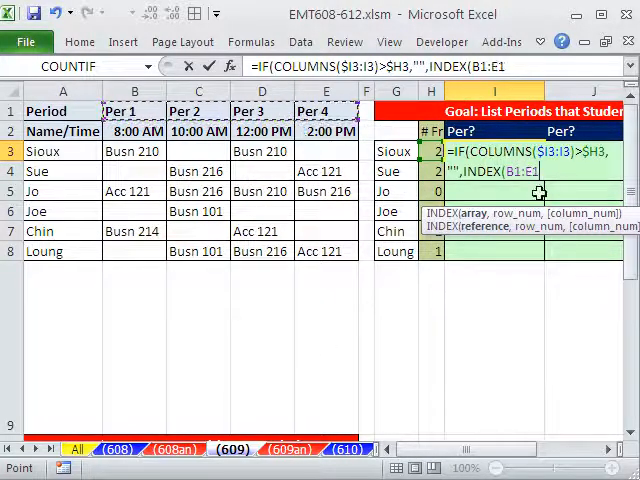
# Make the header range $B$1:$E$1 absolute and join it with a hyphen to the times row
pyautogui.press('F4')
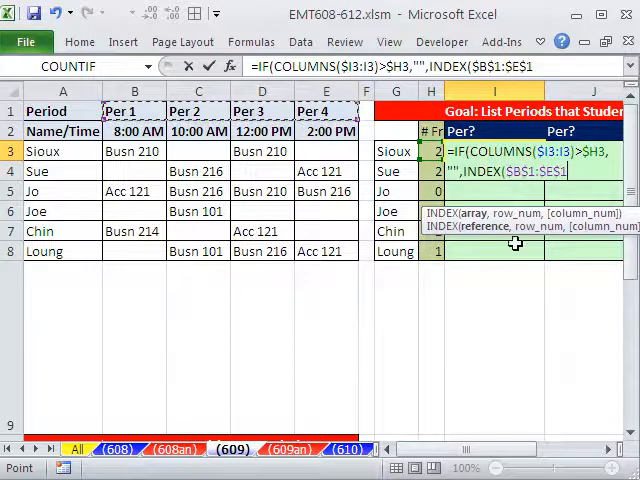
pyautogui.write('&"-"&')
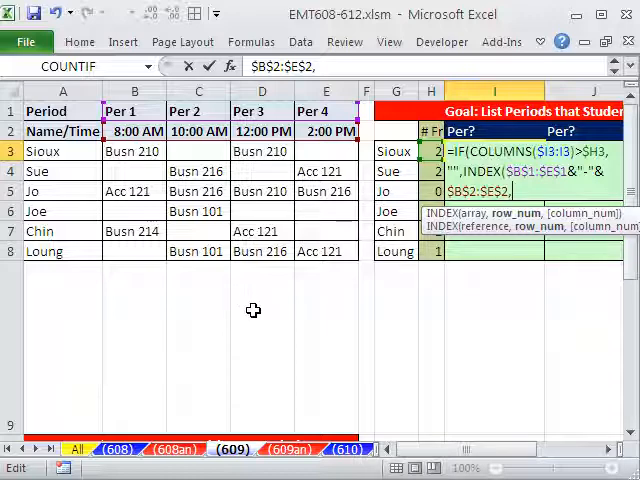
# Add SMALL(IF($B3:$E3 to start testing Sioux's class cells for blank periods
pyautogui.write('SMALL(')
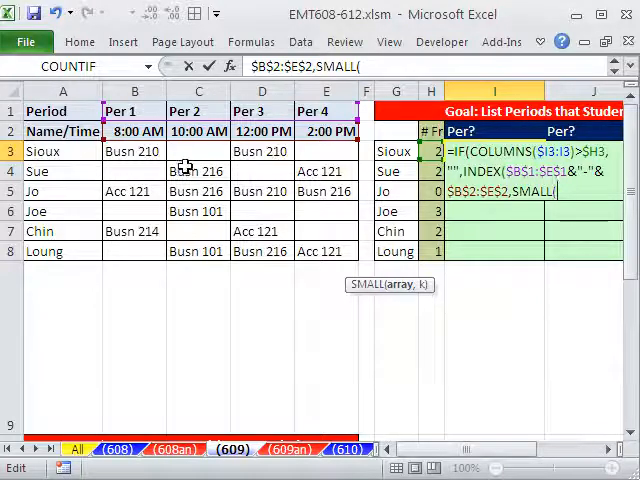
pyautogui.moveTo(366, 388)
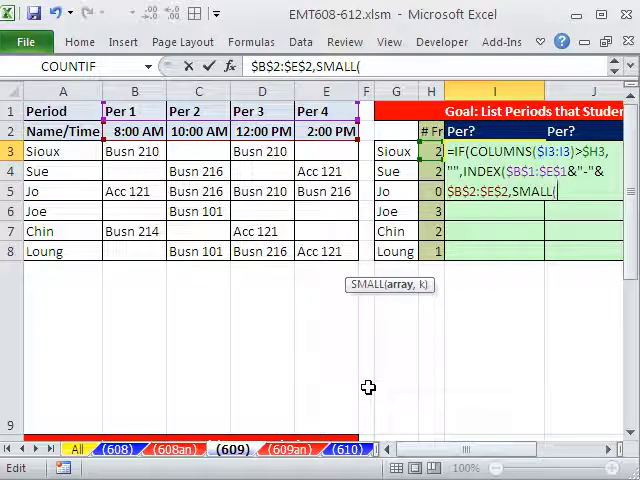
pyautogui.write('IF(')
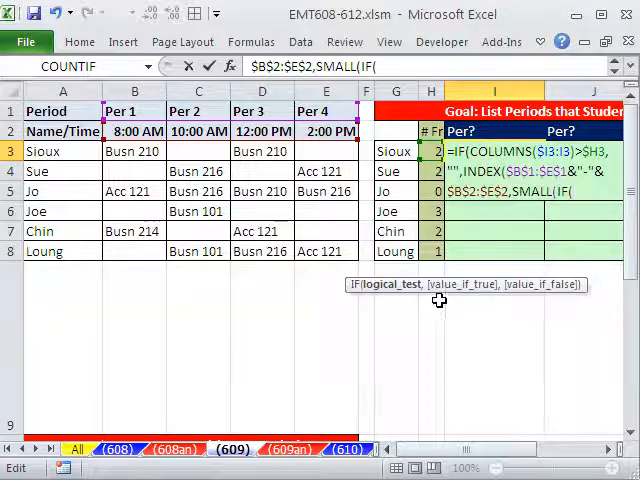
pyautogui.click(136, 152)
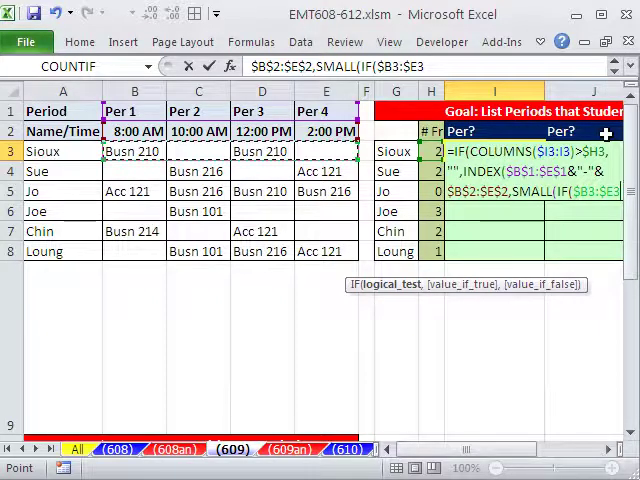
# Test $B3:$E3="" and return COLUMN($B3:$E3)-COLUMN($B3)+1 as blank-period positions
pyautogui.hscroll(3)
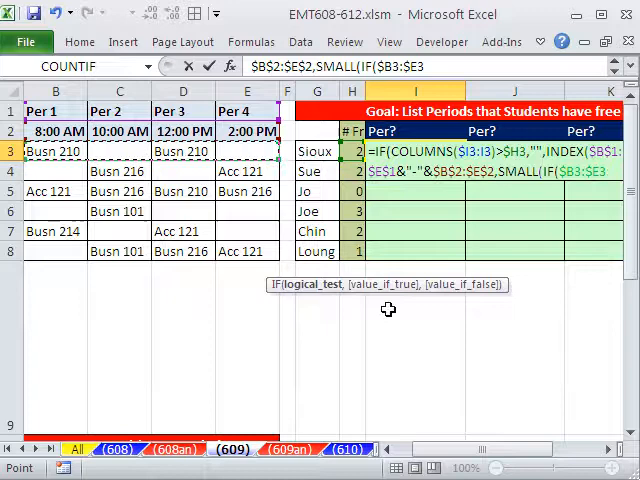
pyautogui.write('="')
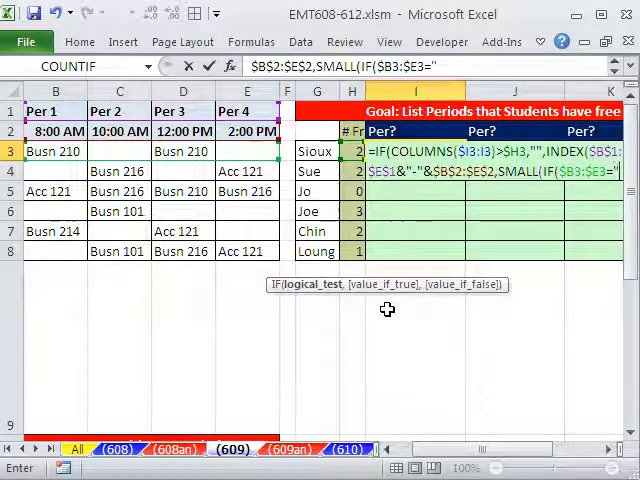
pyautogui.write('",')
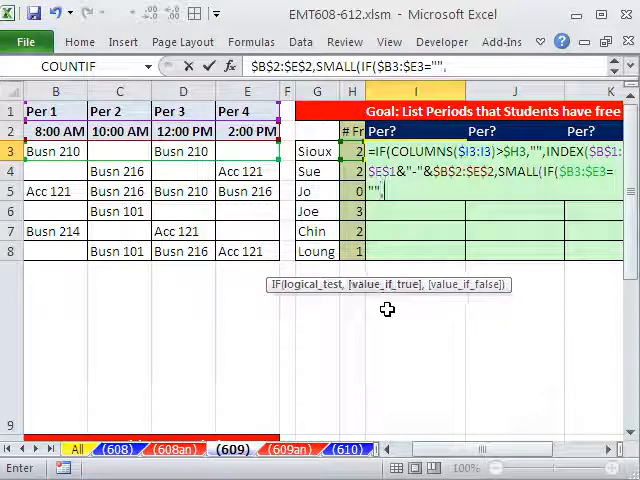
pyautogui.moveTo(316, 376)
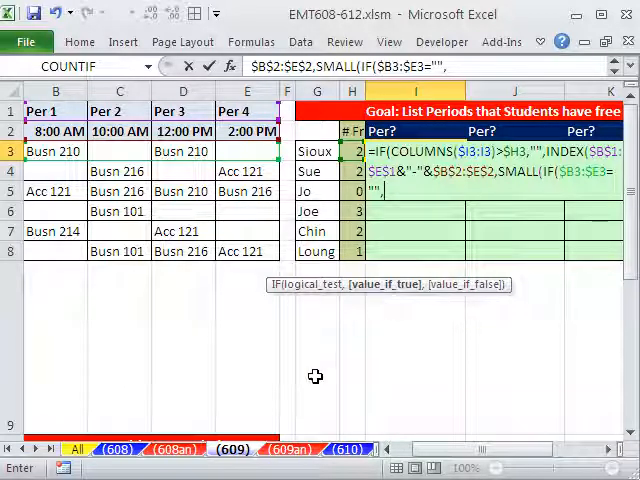
pyautogui.write('col')
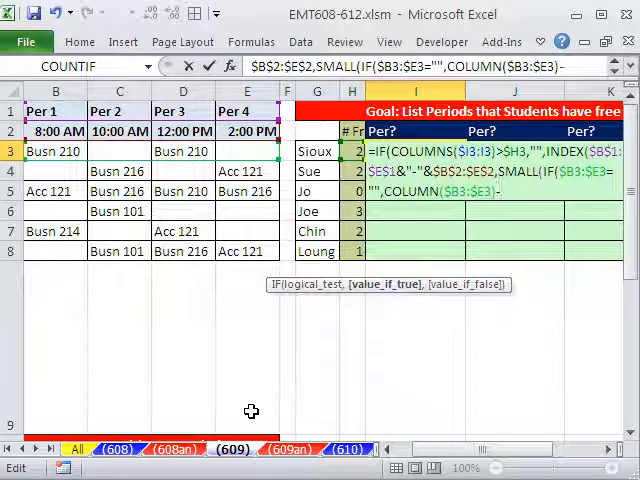
pyautogui.write('-COLUMN($B3')
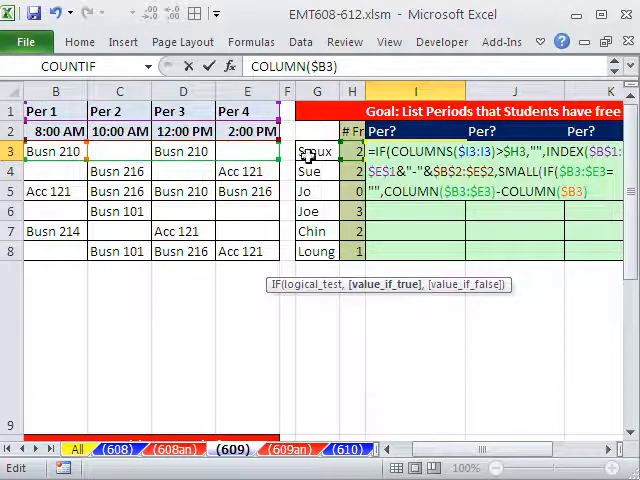
pyautogui.write('+1')
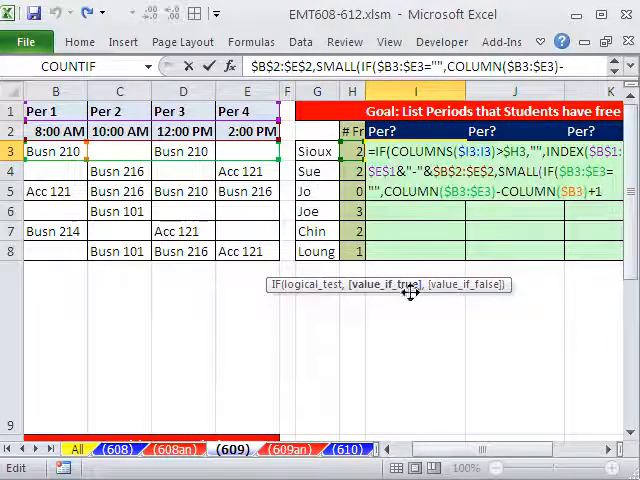
pyautogui.moveTo(442, 292)
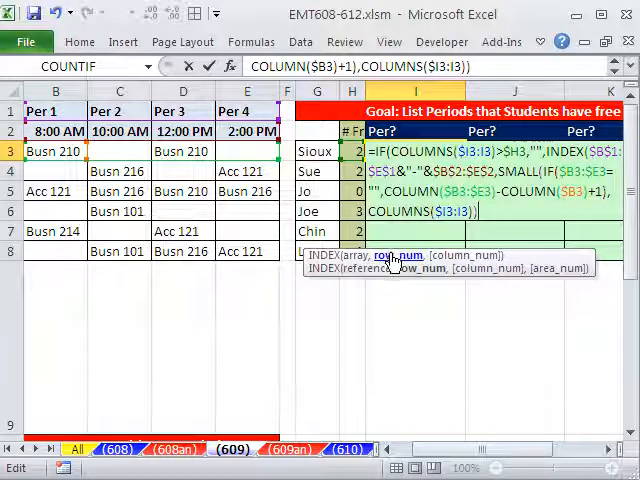
pyautogui.moveTo(404, 296)
pyautogui.write(')')
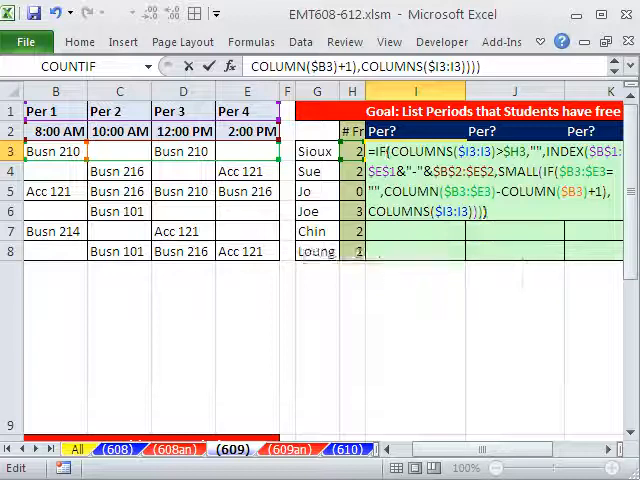
# Array-enter the finished INDEX/SMALL formula in I3 so Sioux's free periods appear
pyautogui.press('Enter')
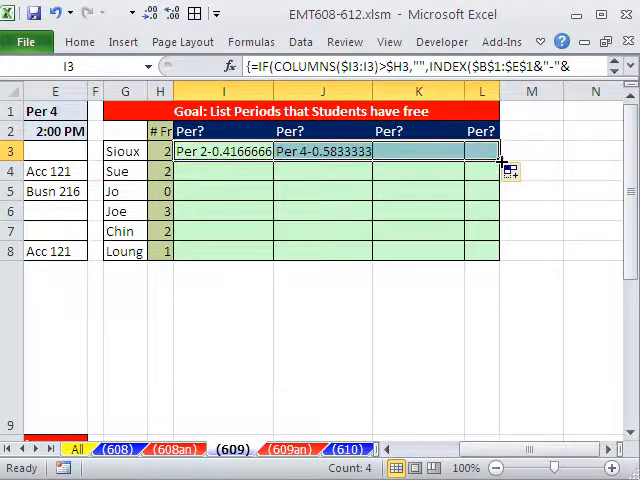
# Shrink the filled array formulas back so only I3 keeps Per 2 with its decimal time
pyautogui.moveTo(500, 156); pyautogui.dragTo(500, 260)
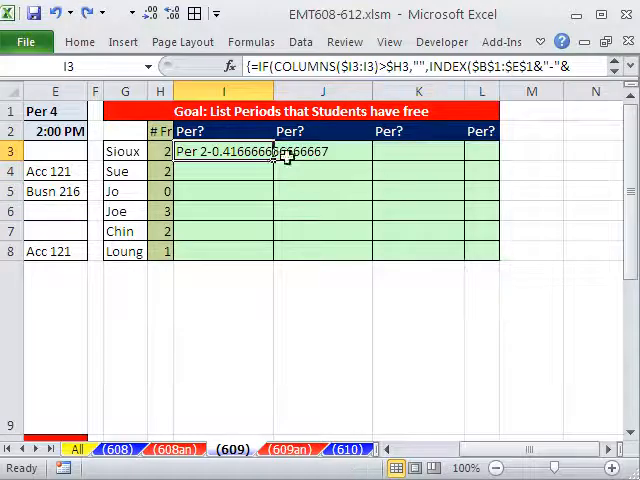
pyautogui.moveTo(288, 172)
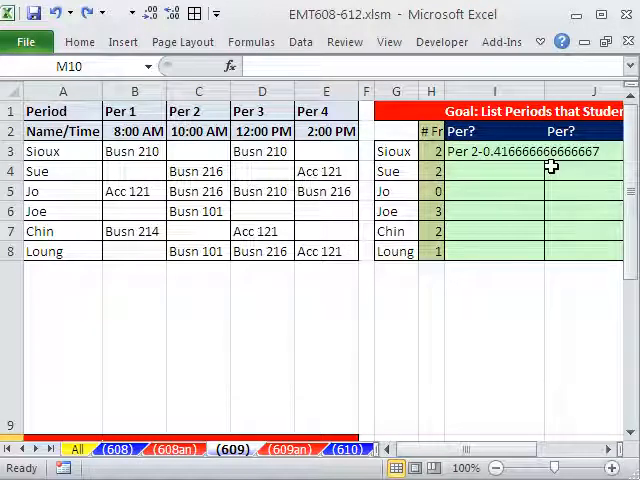
pyautogui.moveTo(538, 164)
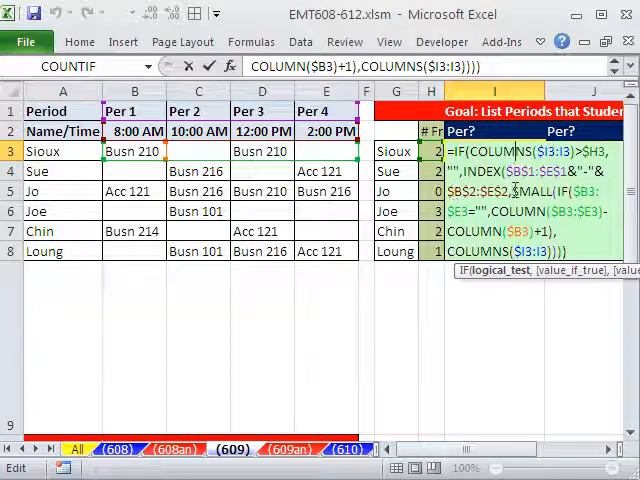
pyautogui.moveTo(128, 132)
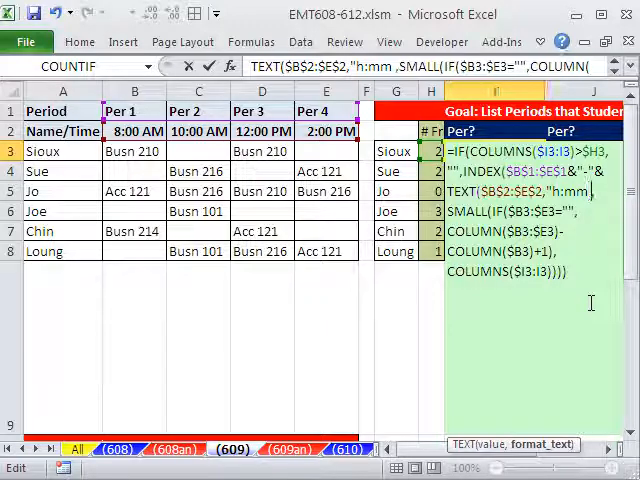
# Wrap the period times in TEXT with "h:mm AM/PM" so Sioux shows Per 2-10:00 AM and Per 4-2:00 PM
pyautogui.write('AM/')
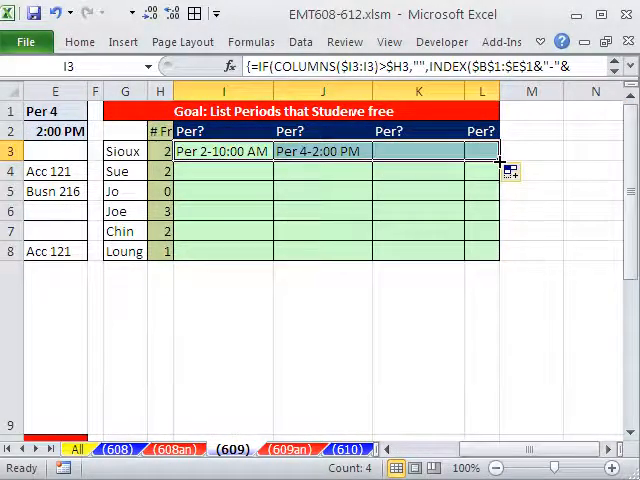
# Fill the free-period formulas from I3:L3 down through row 8 for all six students
pyautogui.moveTo(500, 160); pyautogui.dragTo(500, 260)
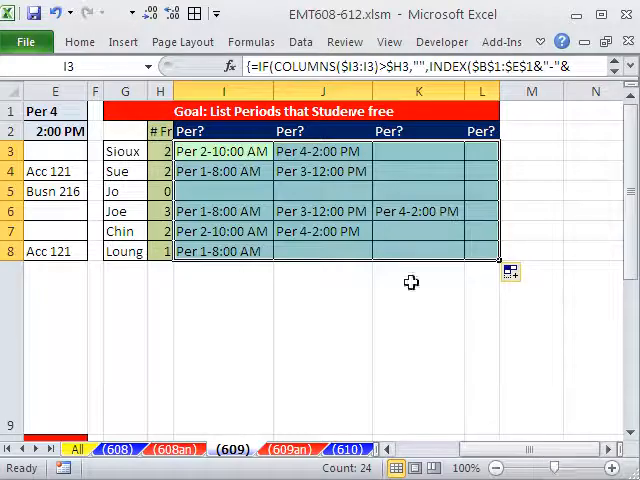
pyautogui.moveTo(404, 180)
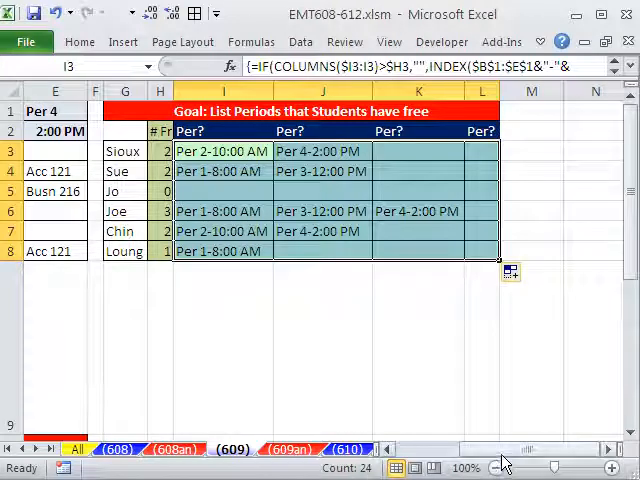
pyautogui.hscroll(-3)
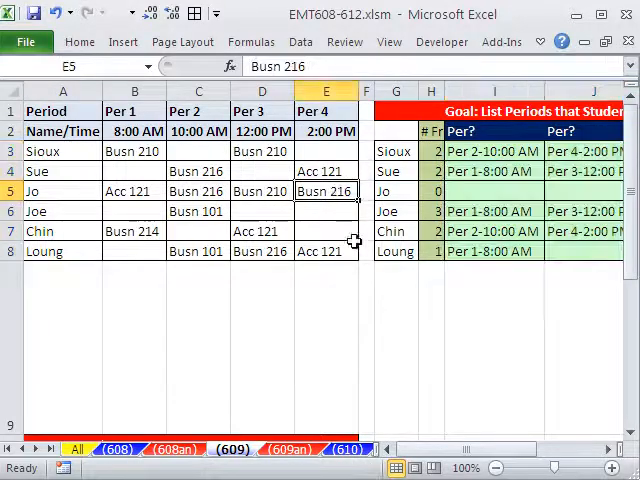
# Clear Jo's Per 2 class in C5 so her free periods update
pyautogui.click(198, 192)
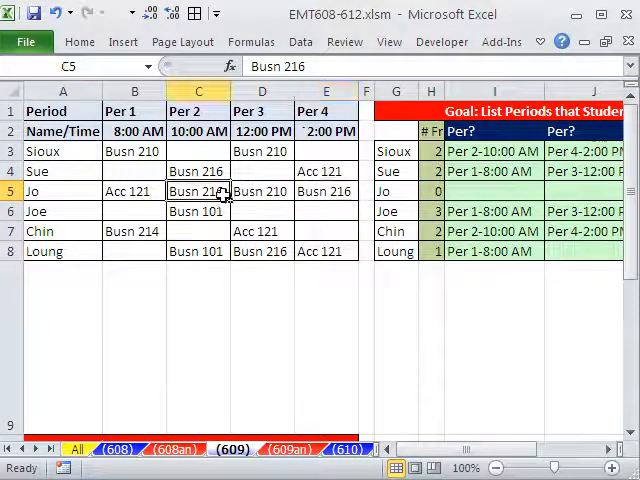
pyautogui.press('Delete')
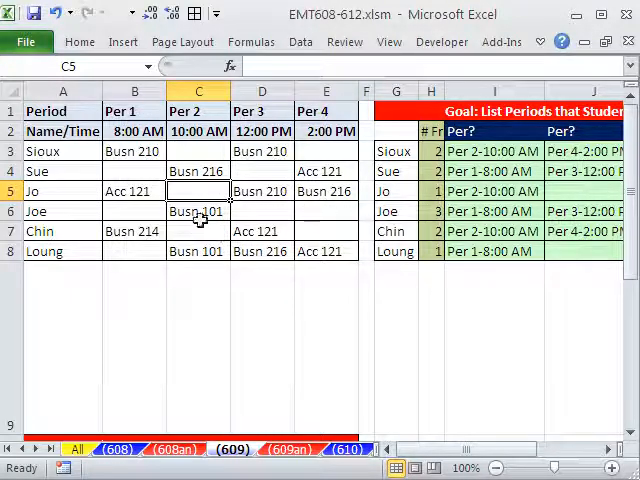
pyautogui.moveTo(130, 212)
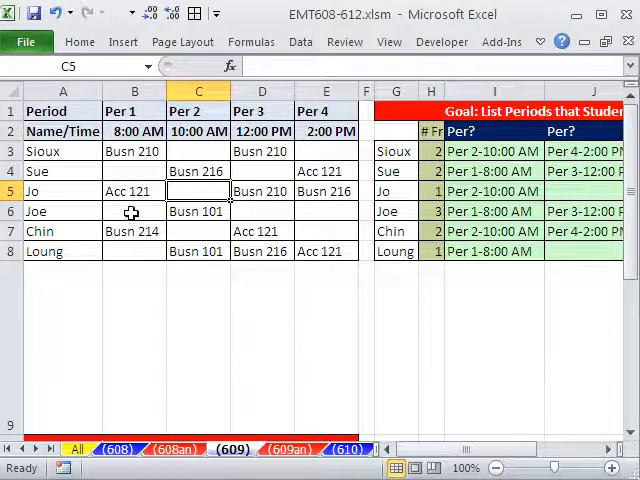
# Enter Busn 214 as Joe's Per 1 class in B6 and check the updated free-period tables
pyautogui.click(134, 212)
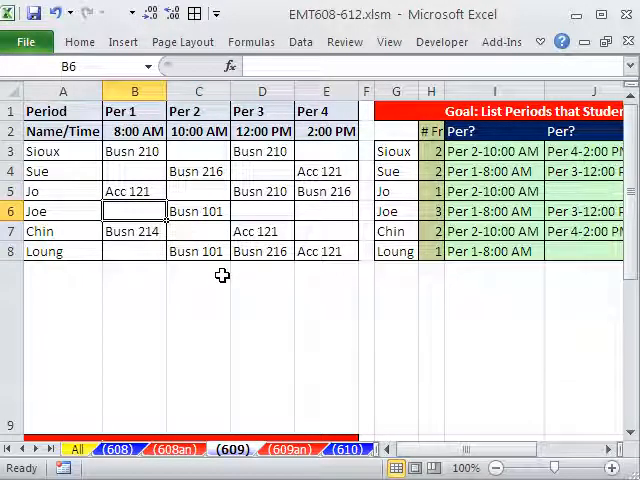
pyautogui.write('Busn 214')
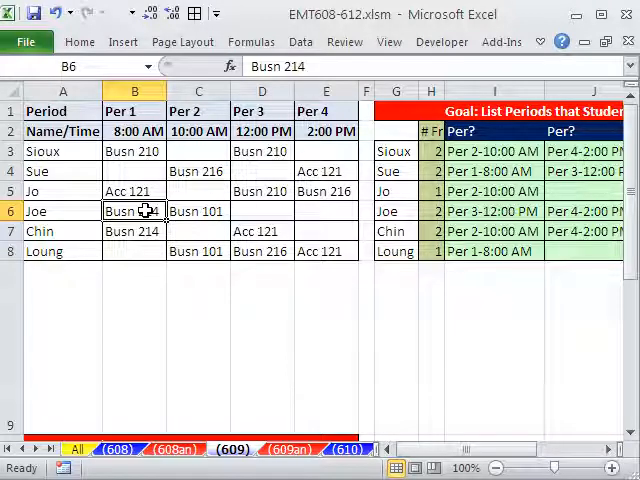
pyautogui.hscroll(3)
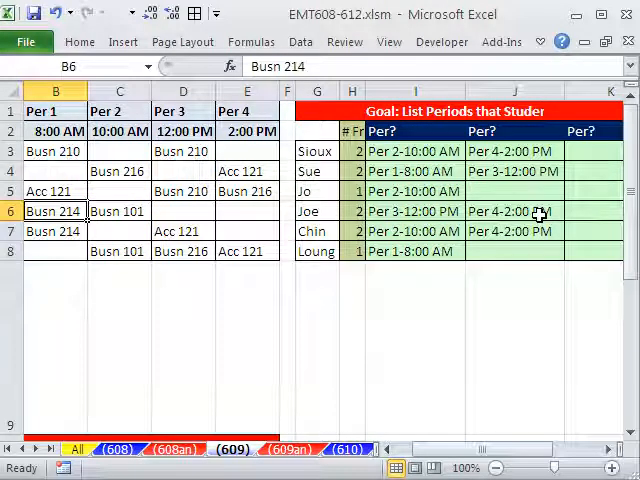
pyautogui.moveTo(522, 460)
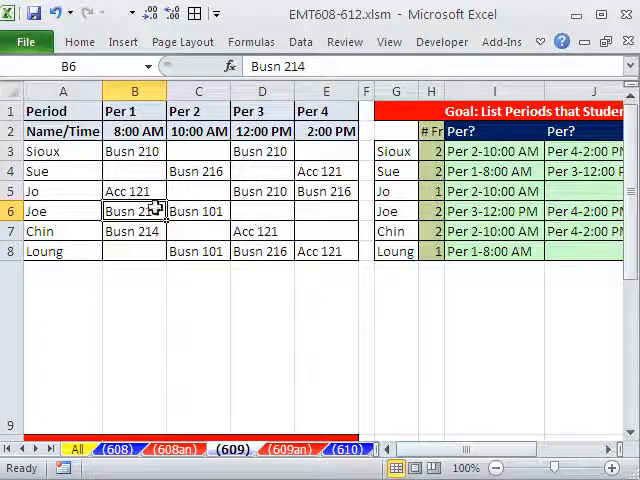
pyautogui.click(262, 212)
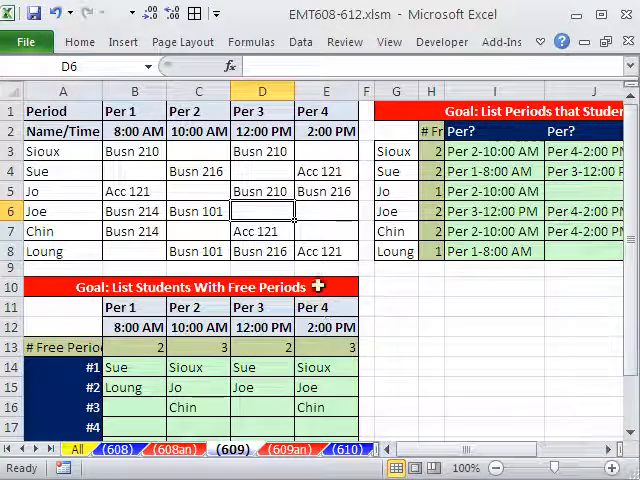
pyautogui.moveTo(386, 360)
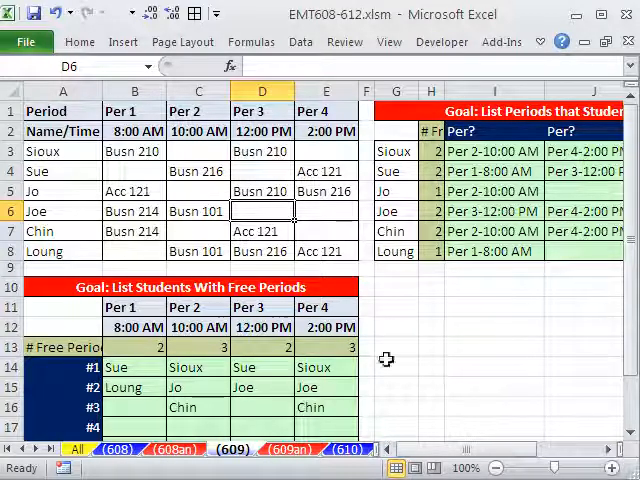